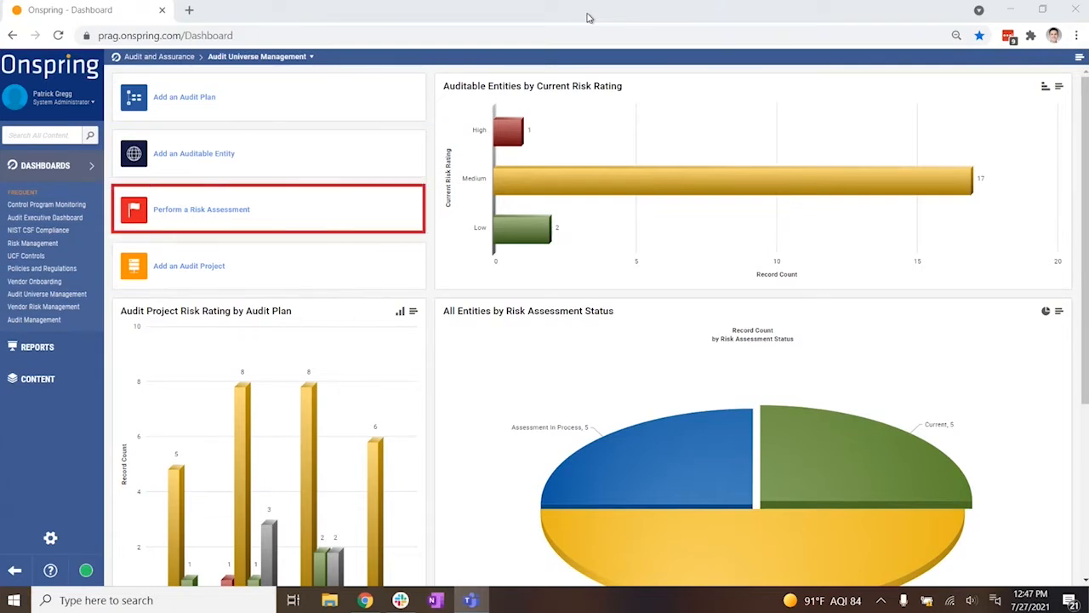
{"action": "mouse_move", "coordinate": [453, 196]}
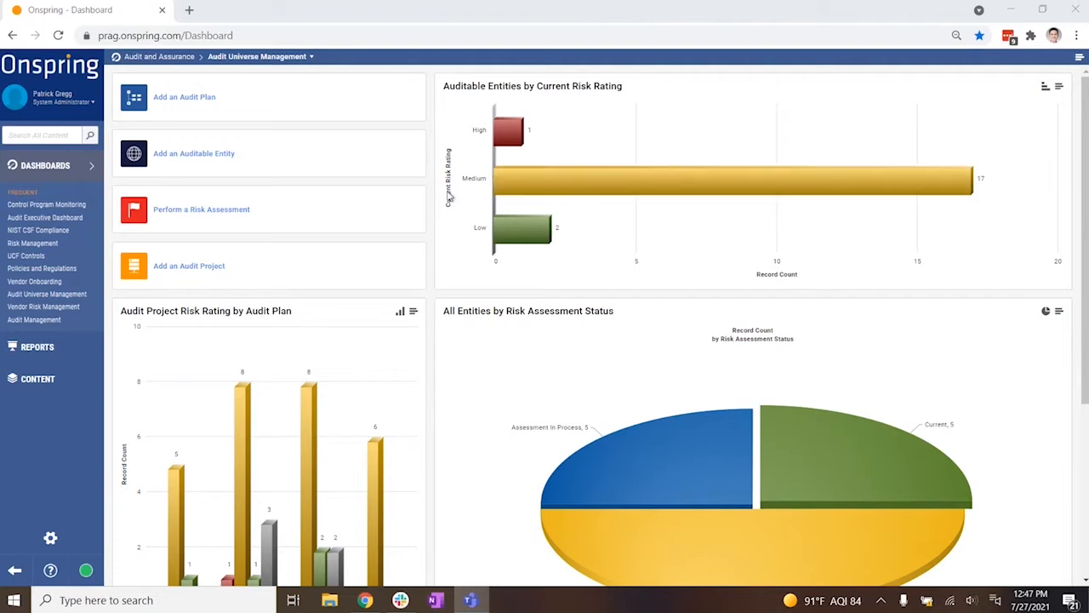
{"action": "mouse_move", "coordinate": [528, 189]}
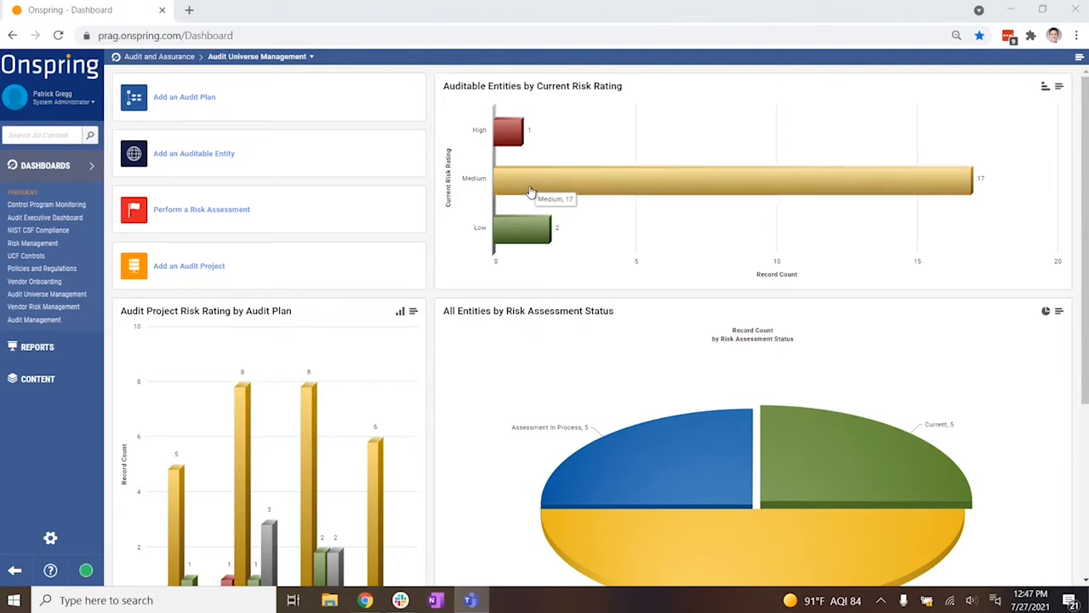
{"action": "mouse_move", "coordinate": [500, 136]}
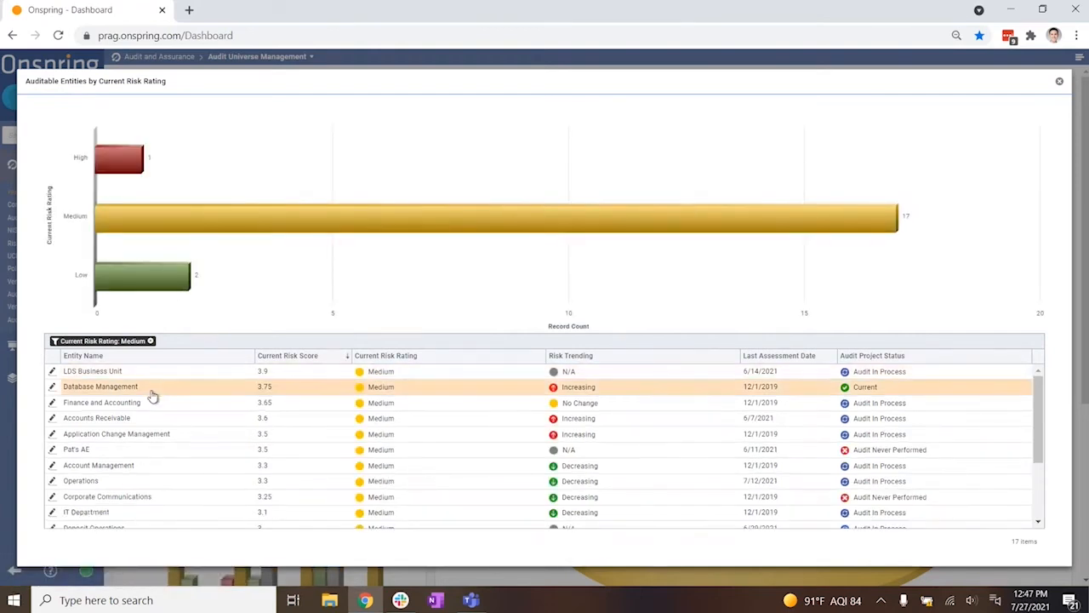
- Open the Accounts Receivable entity record and review its audit manager, related risk and controls
{"action": "left_click", "coordinate": [95, 419]}
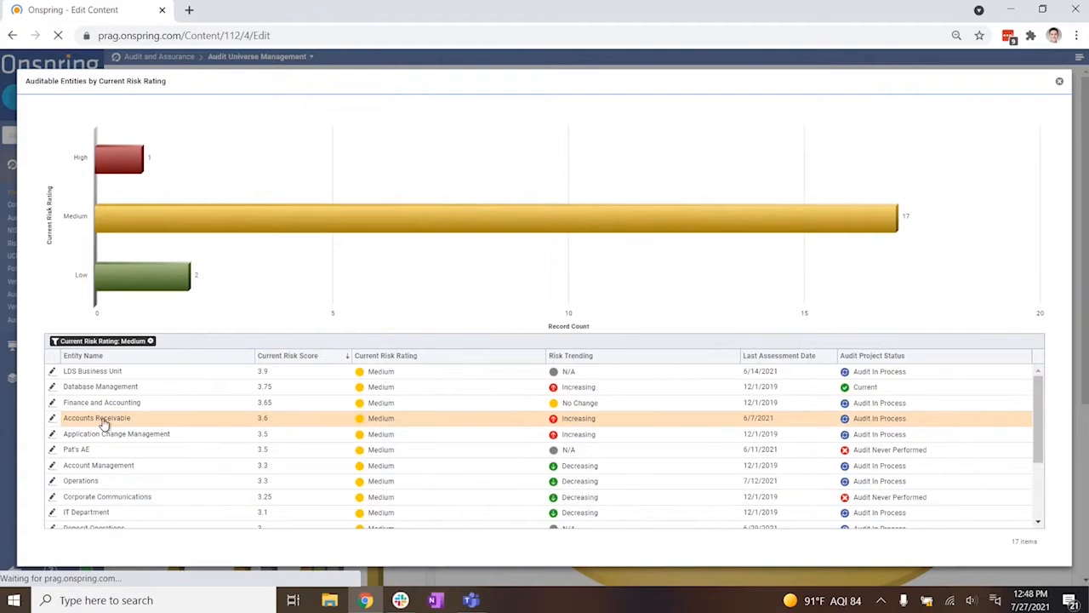
{"action": "left_click", "coordinate": [94, 419]}
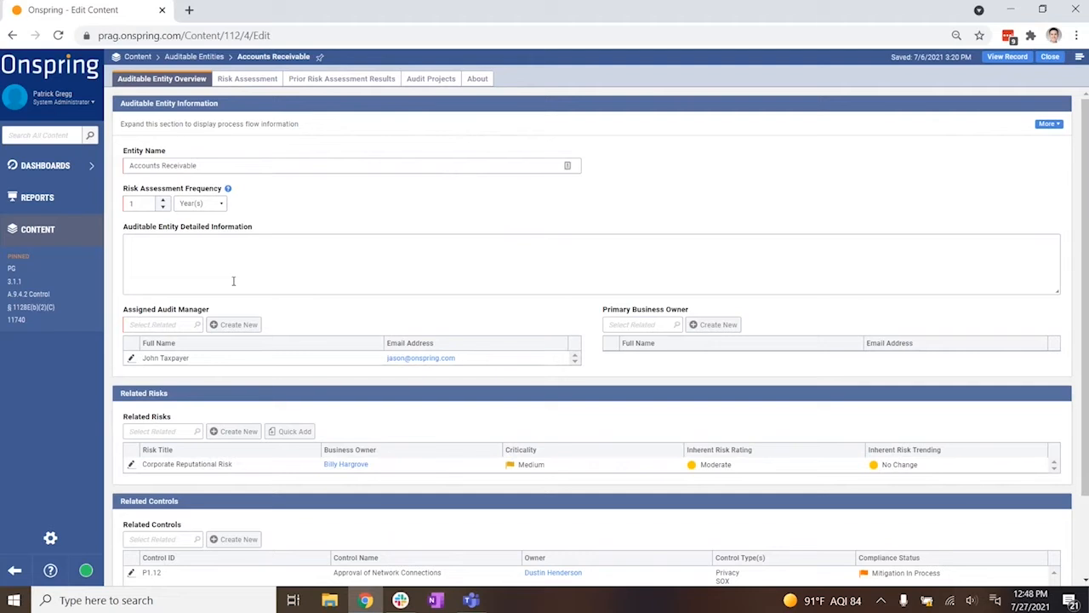
{"action": "mouse_move", "coordinate": [238, 303]}
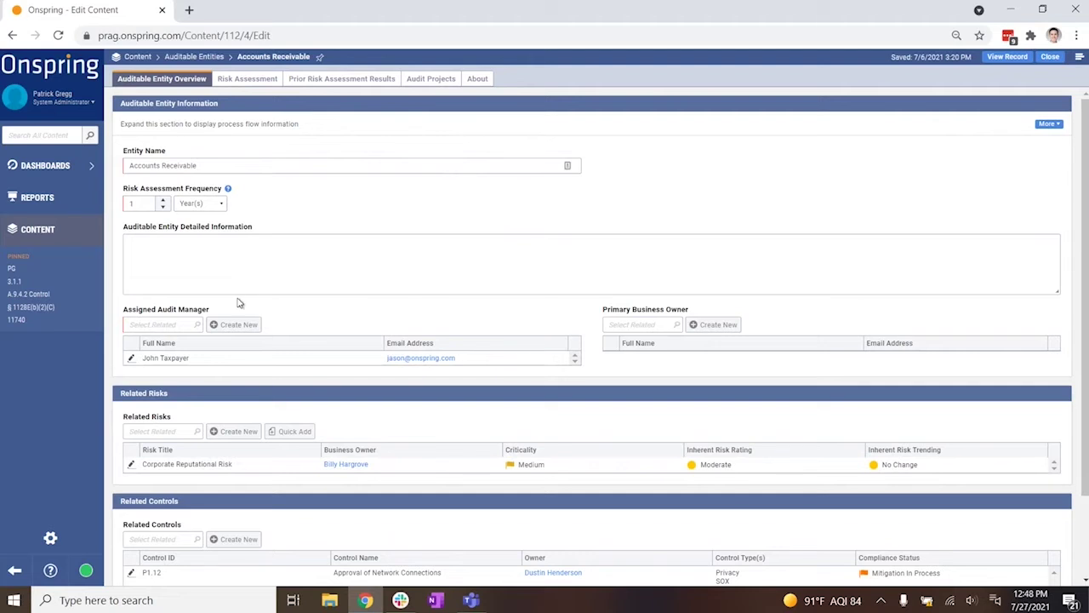
{"action": "scroll", "scroll_direction": "down", "scroll_amount": 3}
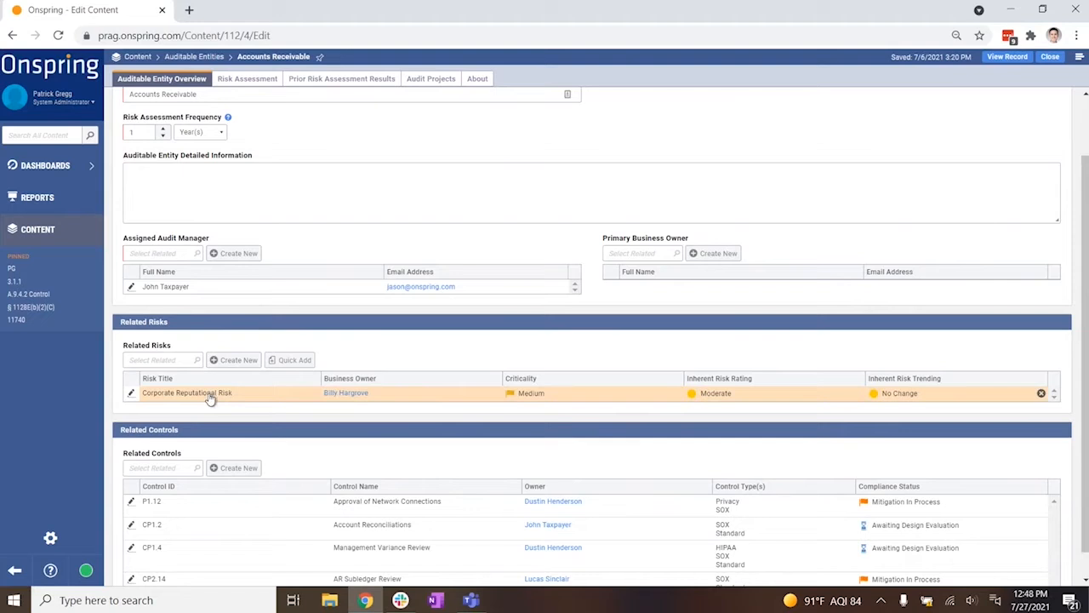
{"action": "scroll", "scroll_direction": "down", "scroll_amount": 3}
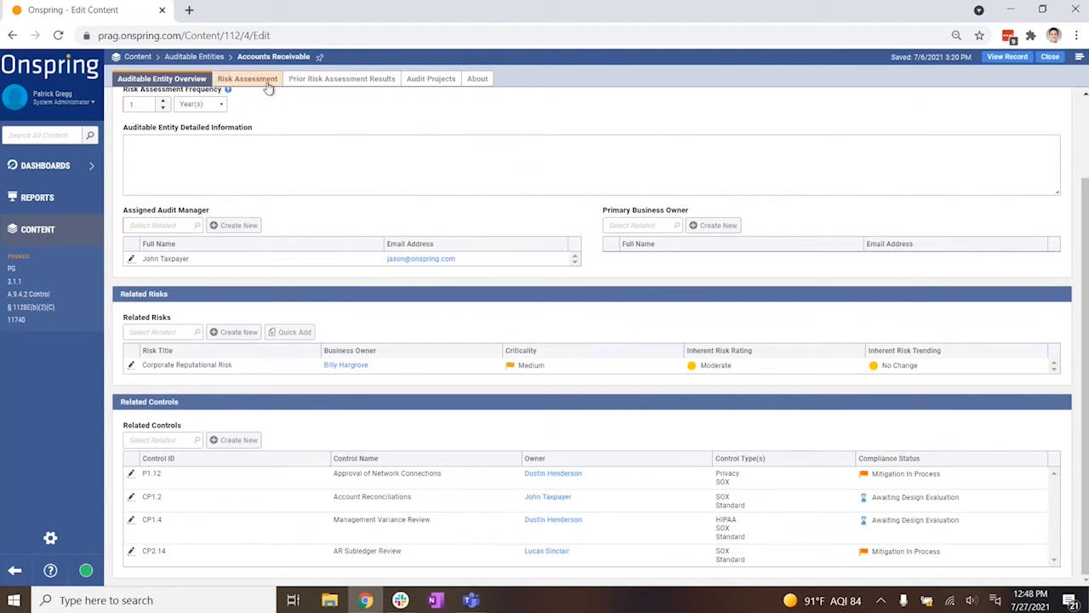
- Show the Risk Assessment results: score 3.6, Medium rating, increasing trend, past assessments
{"action": "left_click", "coordinate": [245, 78]}
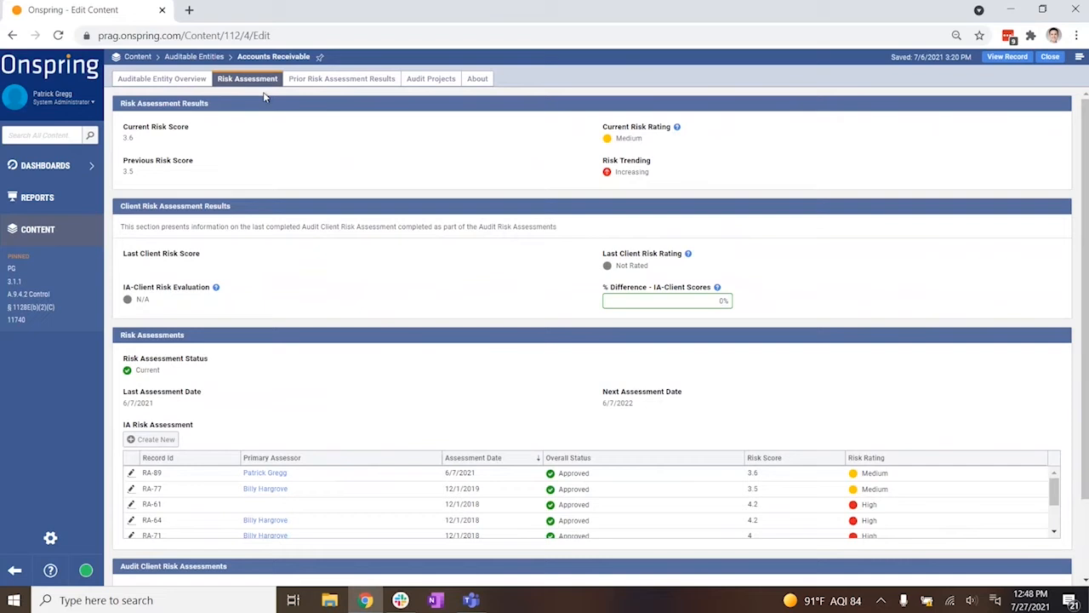
{"action": "mouse_move", "coordinate": [204, 147]}
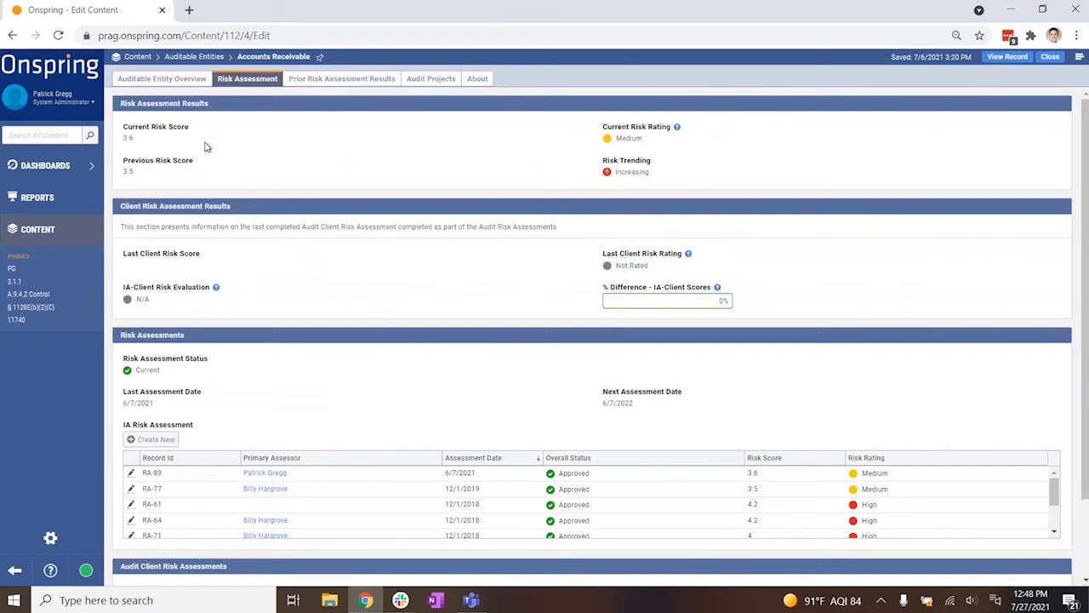
{"action": "mouse_move", "coordinate": [470, 485]}
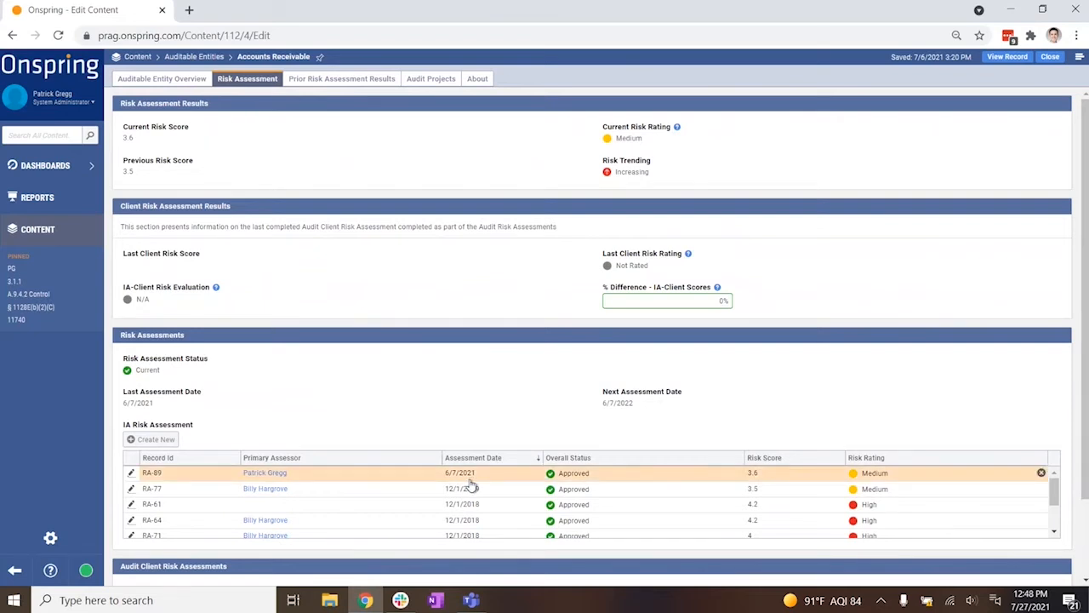
{"action": "mouse_move", "coordinate": [731, 489]}
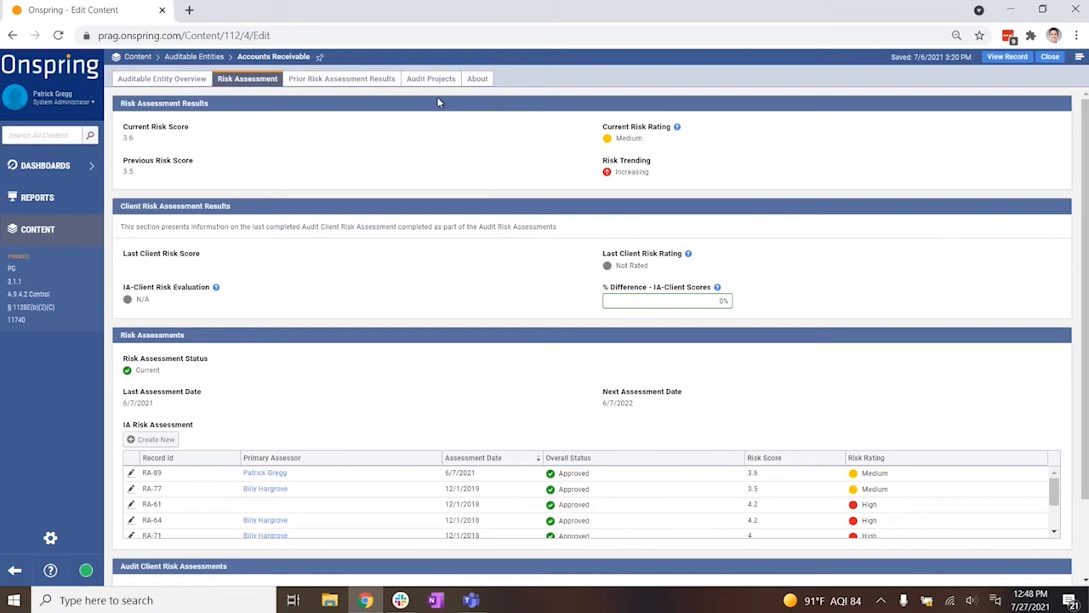
- Show the Audit Projects list: audit in process, next proposed date 12/4/2021, five projects
{"action": "left_click", "coordinate": [428, 78]}
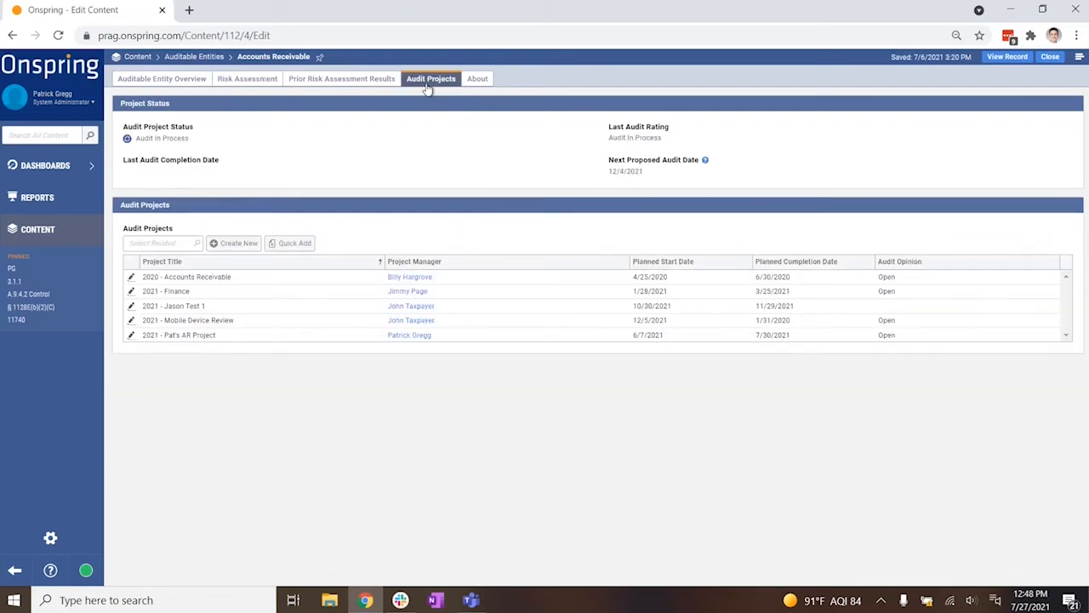
{"action": "mouse_move", "coordinate": [419, 92]}
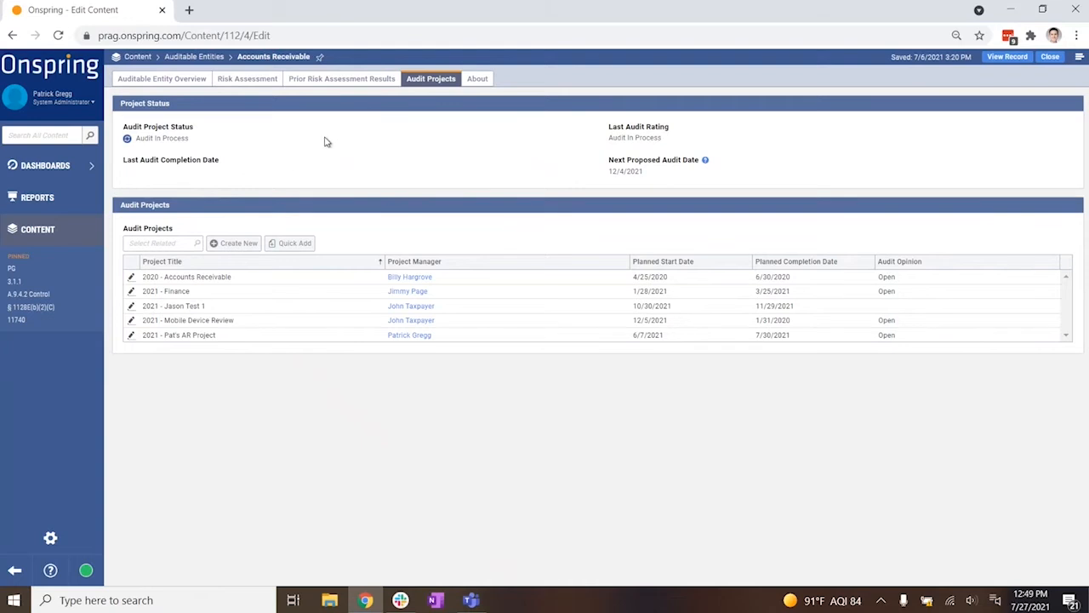
{"action": "mouse_move", "coordinate": [213, 272]}
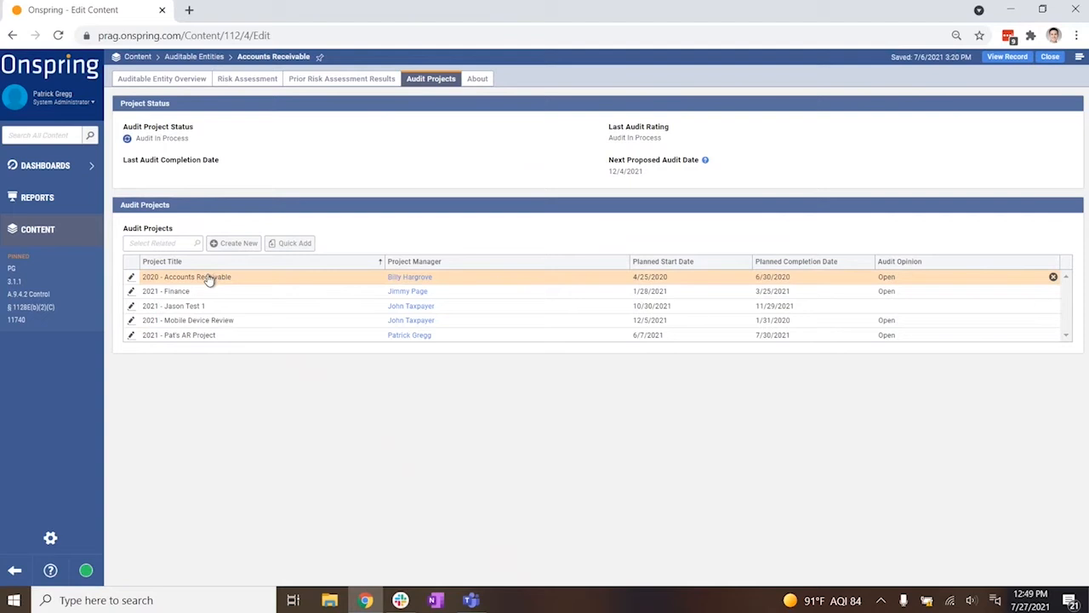
- Open the 2020 - Accounts Receivable audit project, review its overview, then go to Project Scoping
{"action": "left_click", "coordinate": [189, 276]}
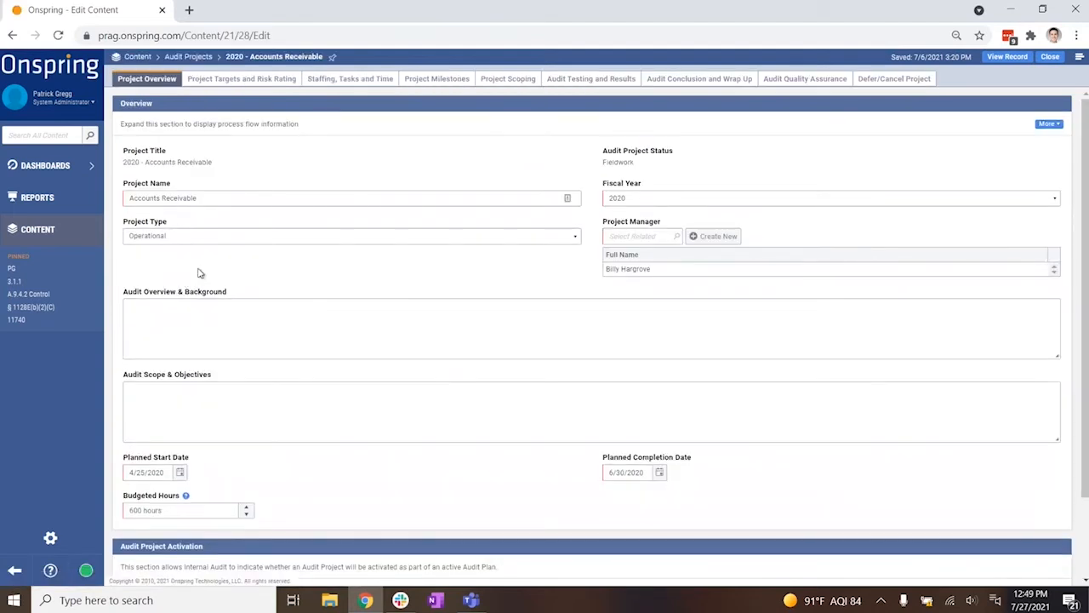
{"action": "mouse_move", "coordinate": [212, 232]}
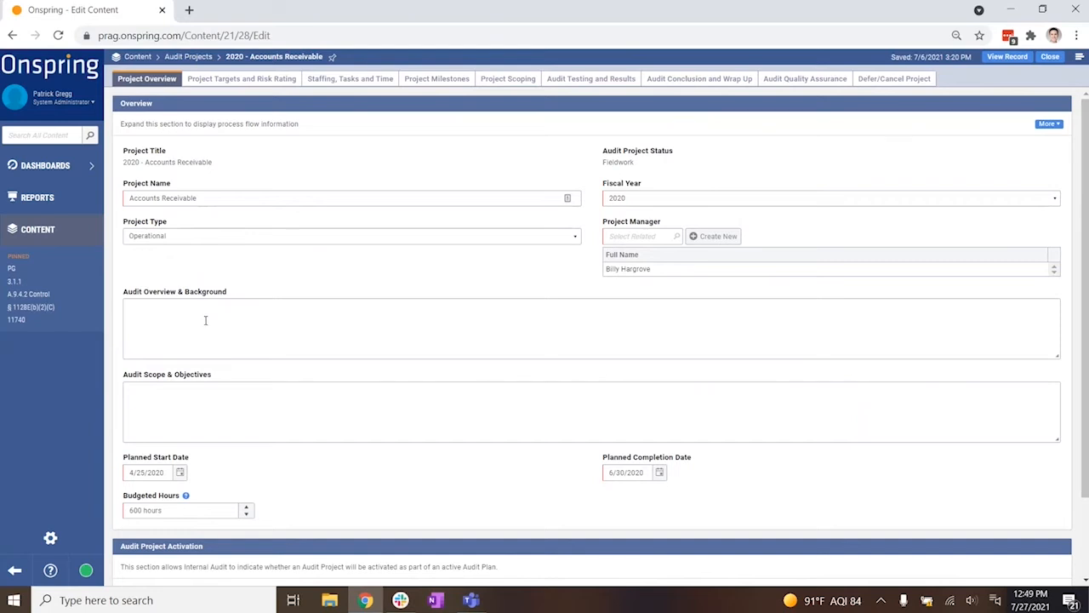
{"action": "mouse_move", "coordinate": [201, 476]}
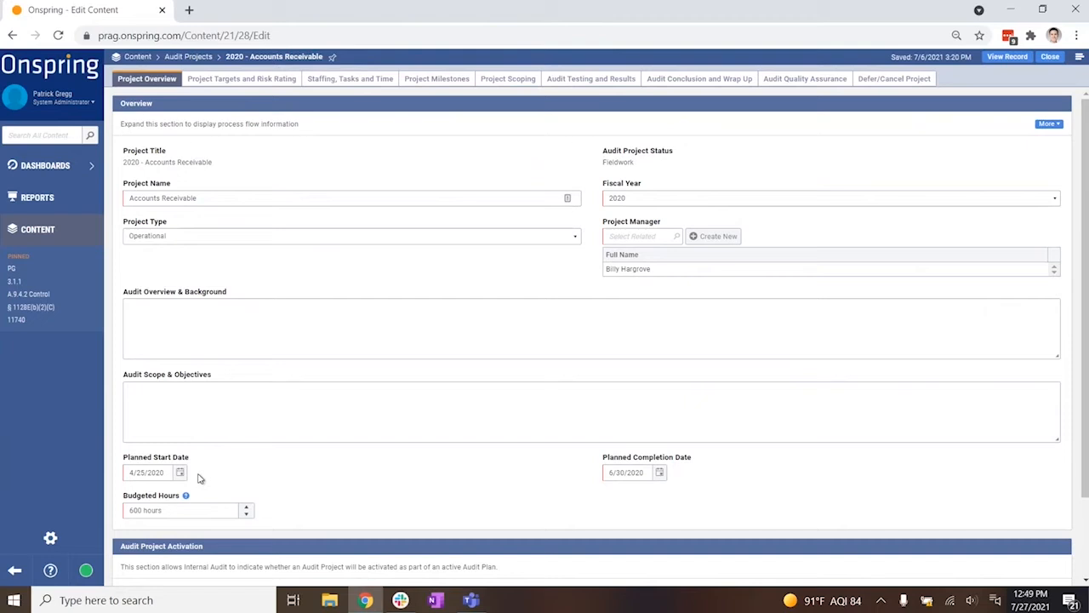
{"action": "scroll", "scroll_direction": "down", "scroll_amount": 3}
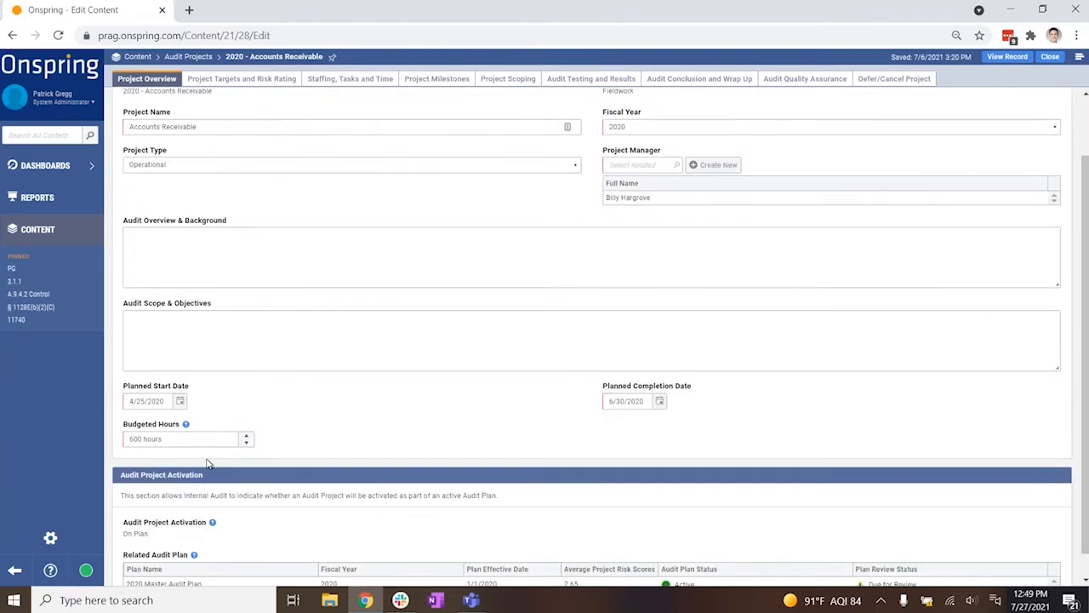
{"action": "mouse_move", "coordinate": [198, 456]}
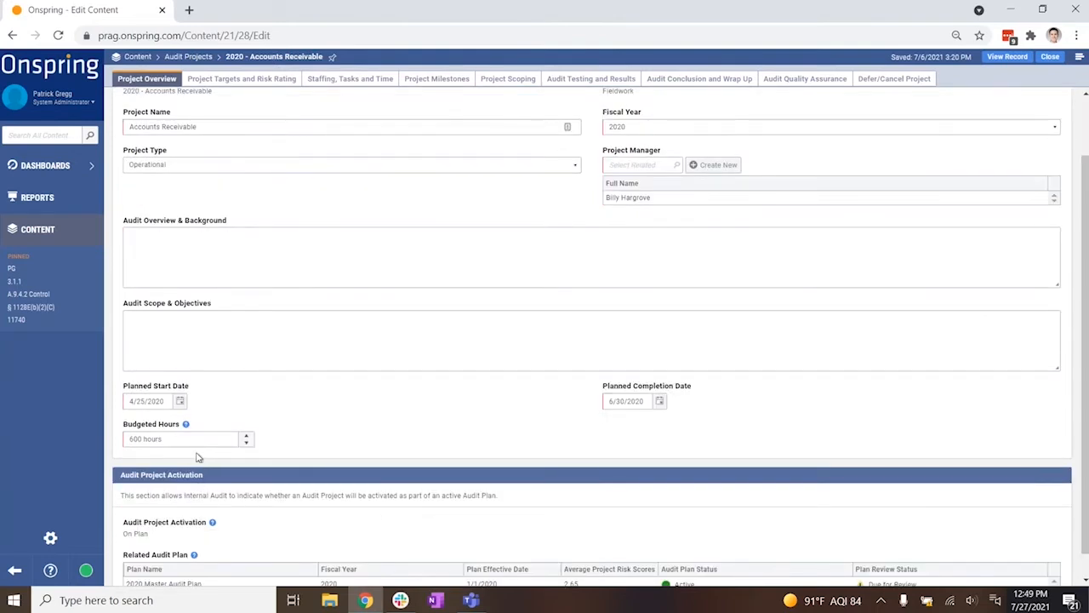
{"action": "scroll", "scroll_direction": "down", "scroll_amount": 3}
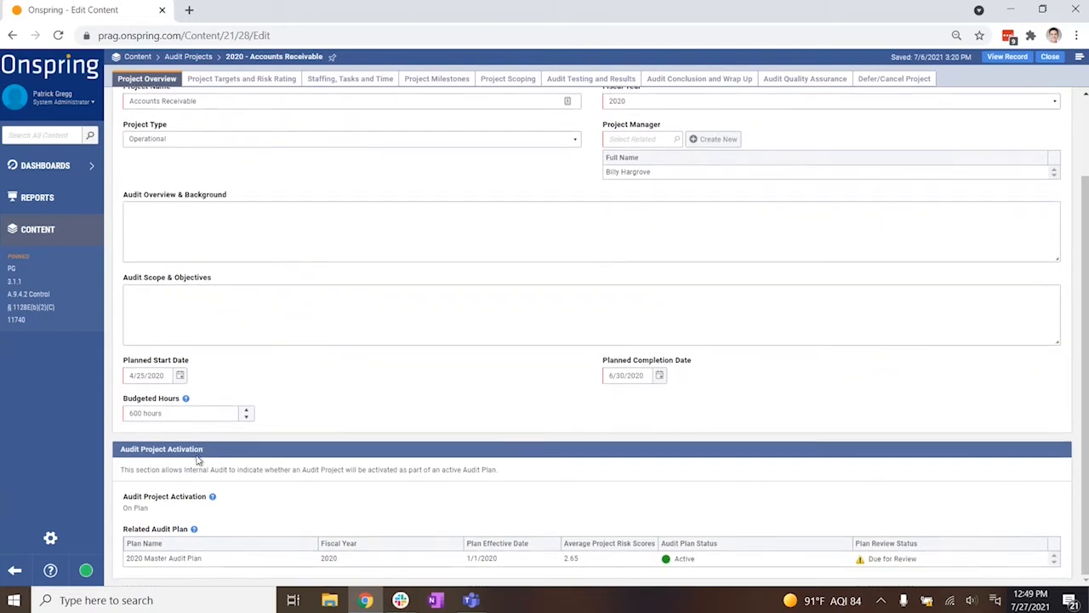
{"action": "left_click", "coordinate": [507, 78]}
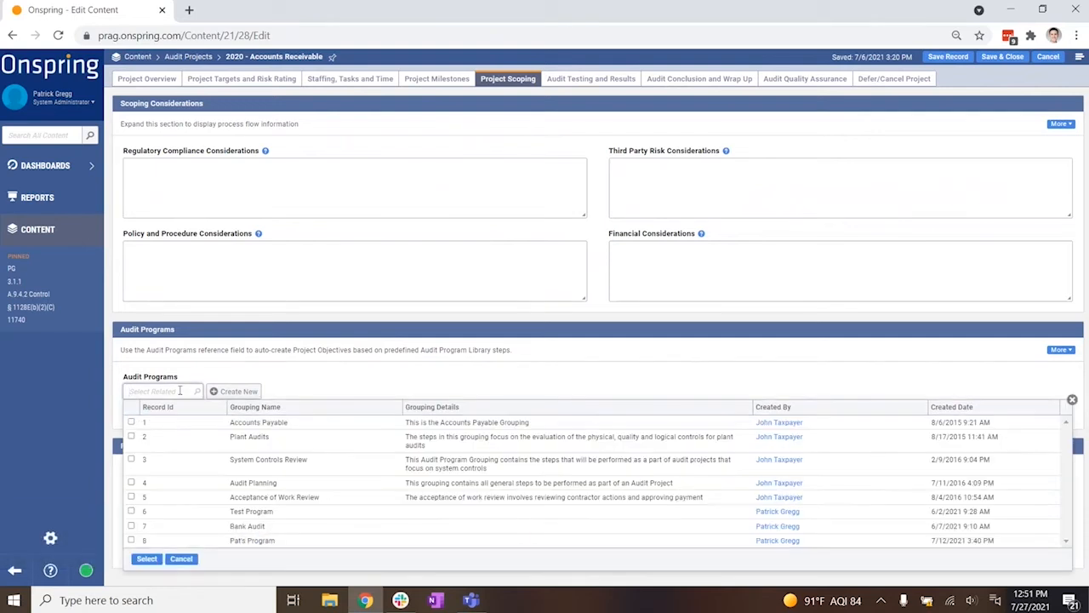
{"action": "mouse_move", "coordinate": [174, 422]}
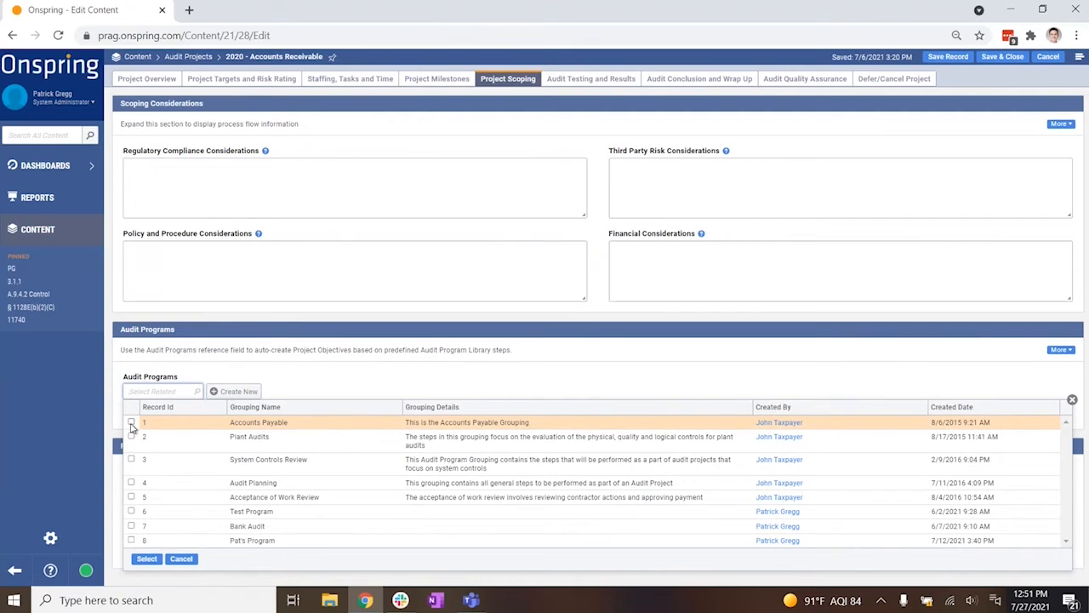
- Tick the Accounts Payable audit program in the Audit Programs lookup
{"action": "left_click", "coordinate": [131, 422]}
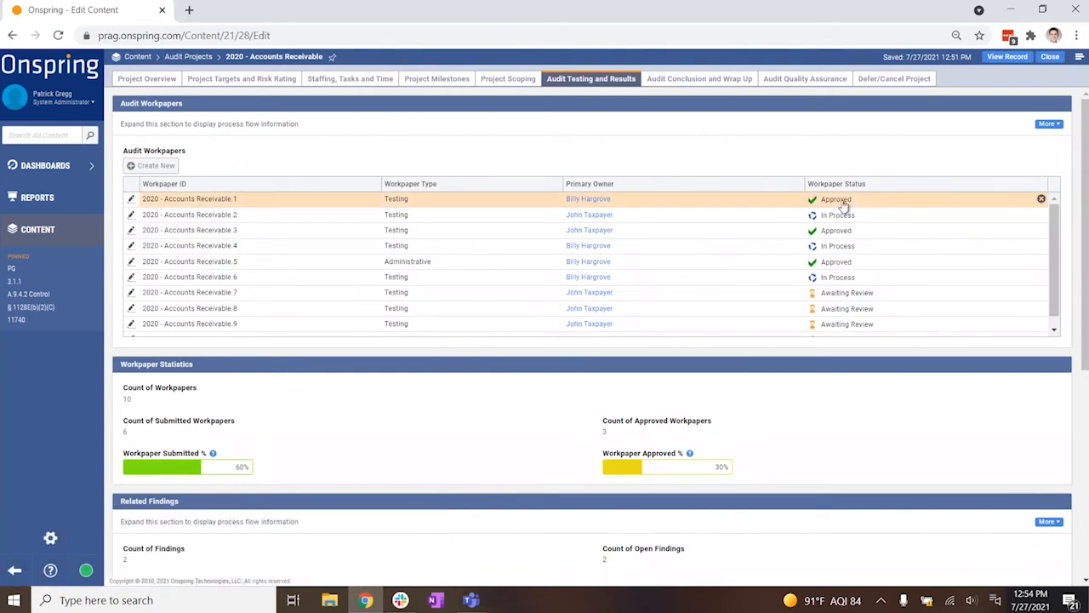
{"action": "mouse_move", "coordinate": [845, 265]}
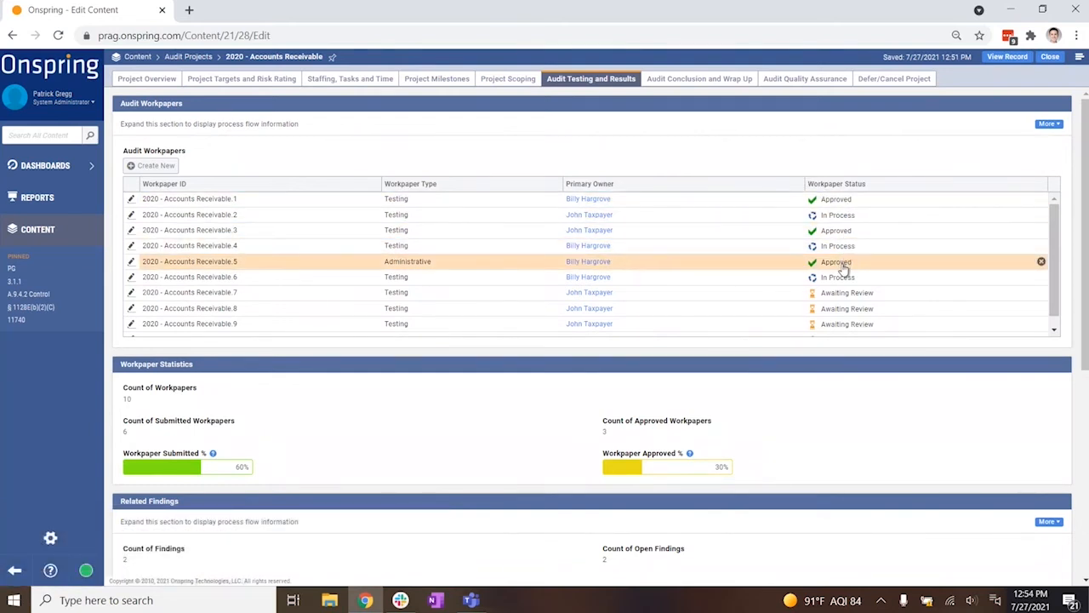
- Scroll through the Audit Workpapers list to review workpaper statuses
{"action": "scroll", "scroll_direction": "down", "scroll_amount": 3}
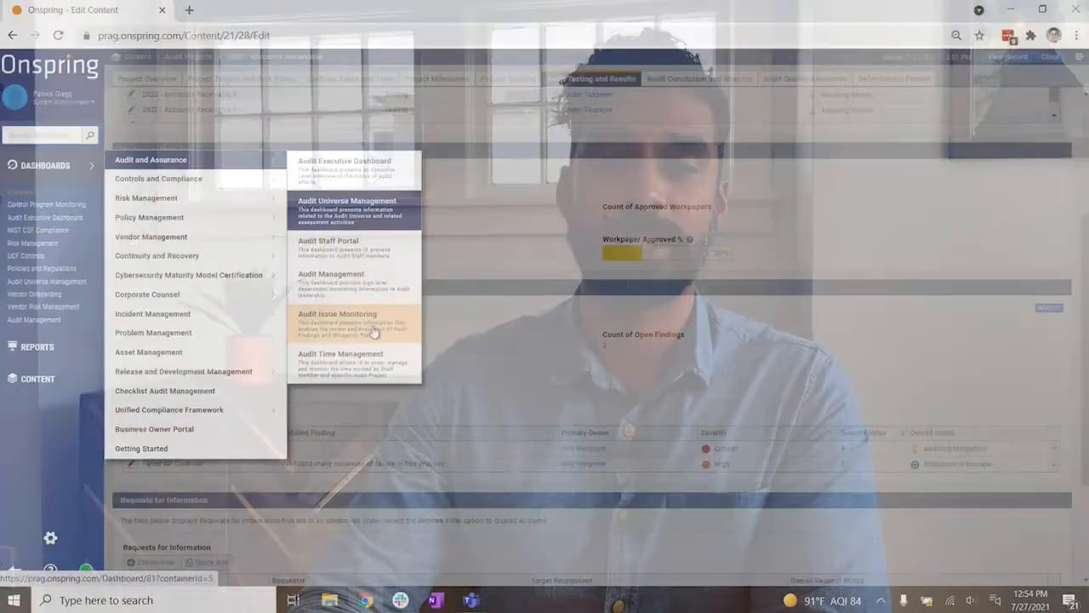
- Close the Audit and Assurance dashboards list and show the Audit Conclusion and Wrap Up section
{"action": "left_click", "coordinate": [358, 327]}
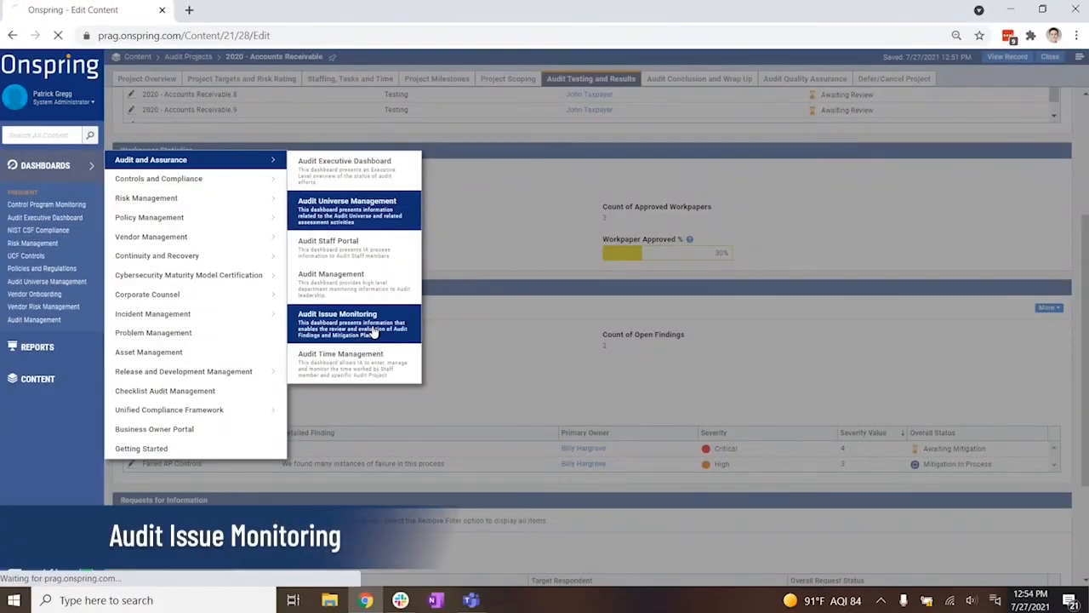
{"action": "left_click", "coordinate": [337, 318]}
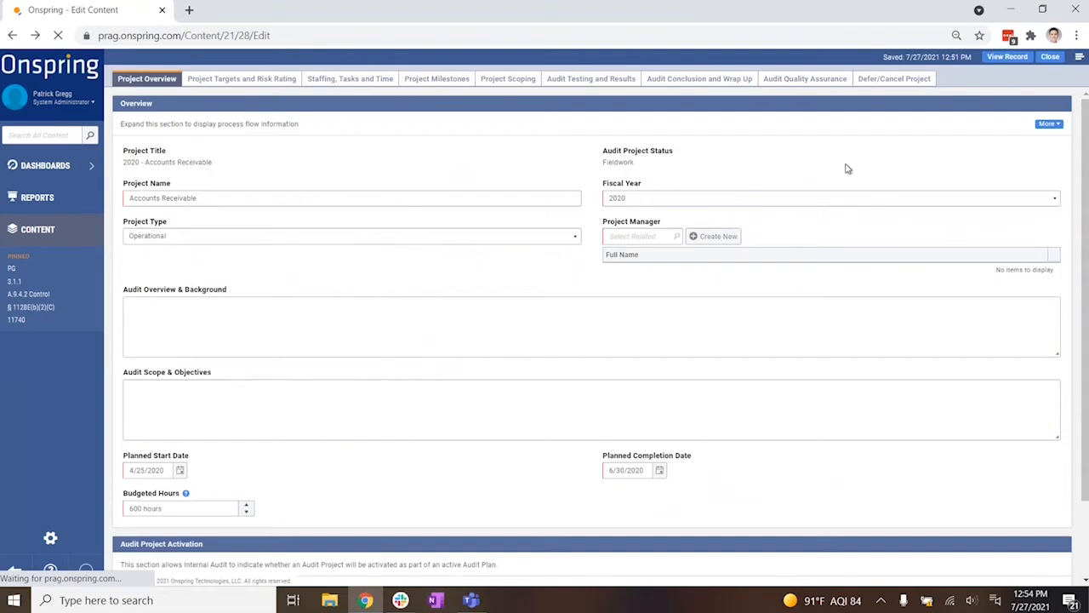
{"action": "left_click", "coordinate": [698, 79]}
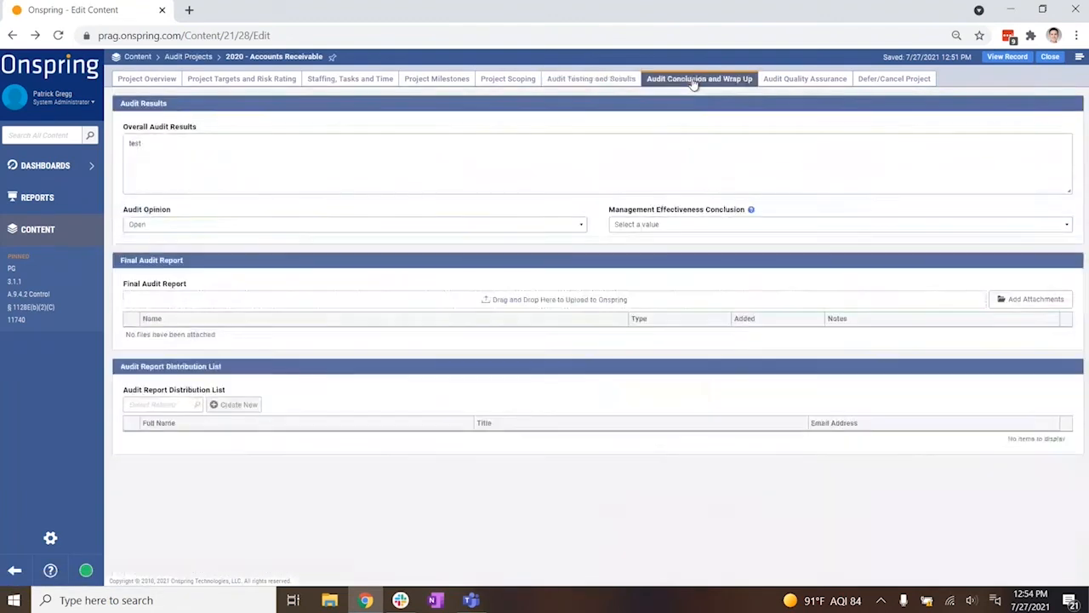
- Generate a PDF document of the audit project via More > Generate Document, emailed to me
{"action": "left_click", "coordinate": [1079, 58]}
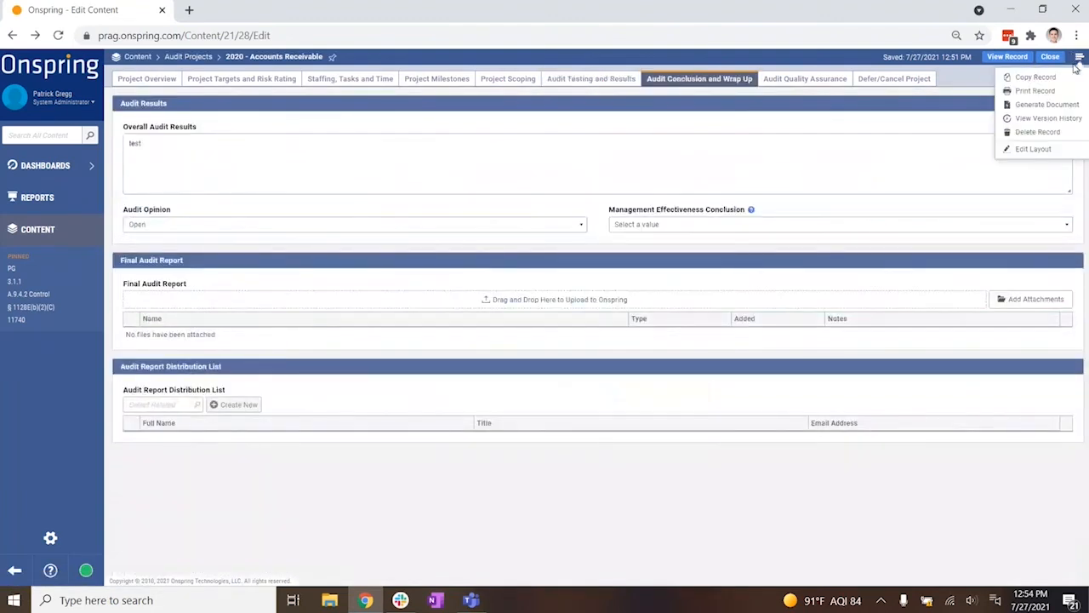
{"action": "left_click", "coordinate": [1038, 104]}
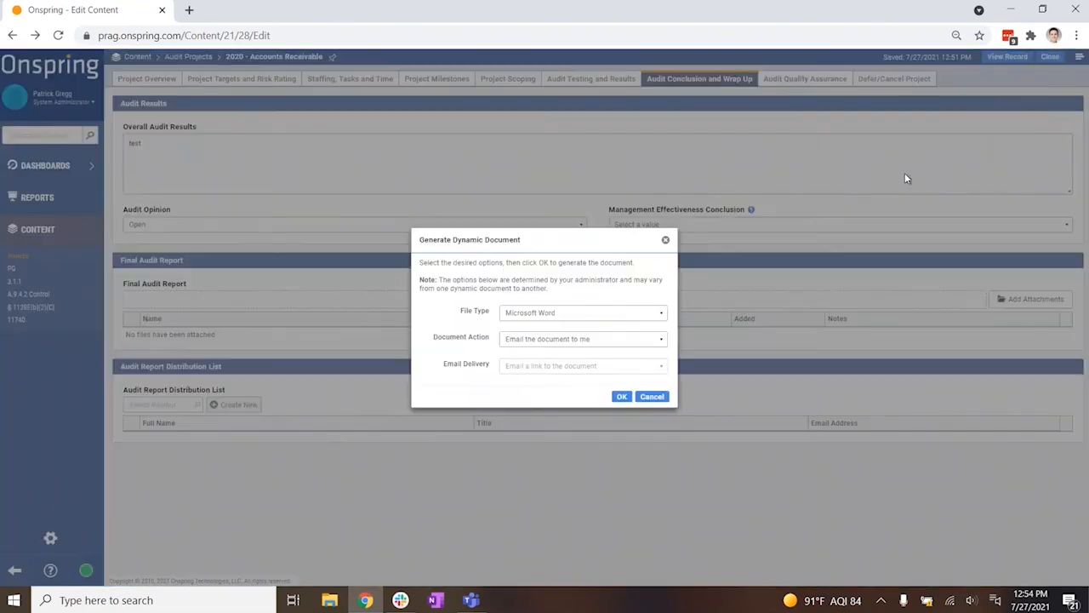
{"action": "mouse_move", "coordinate": [374, 187]}
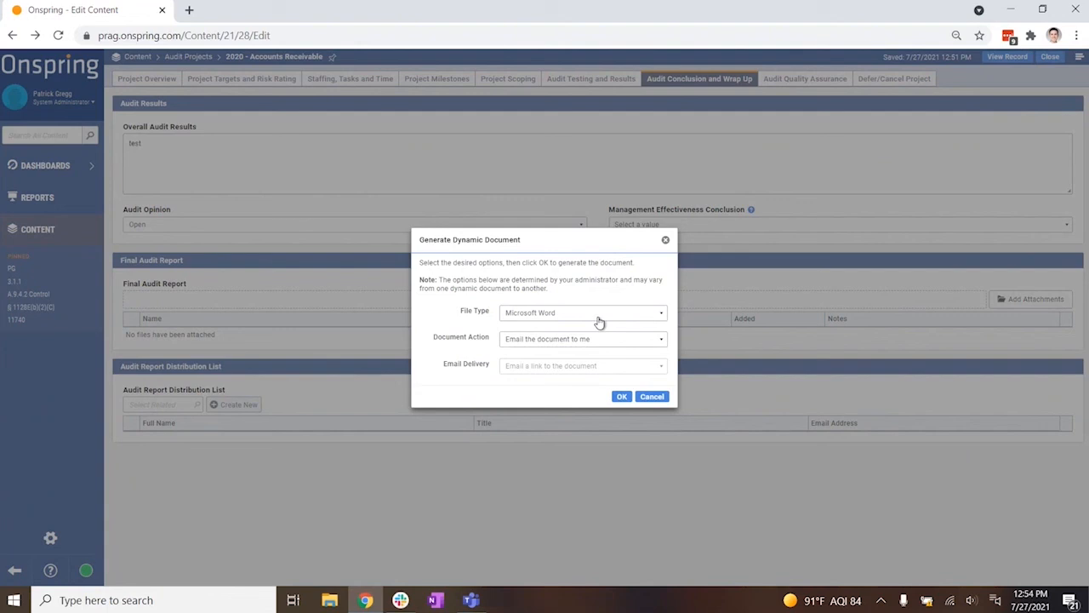
{"action": "left_click", "coordinate": [582, 314]}
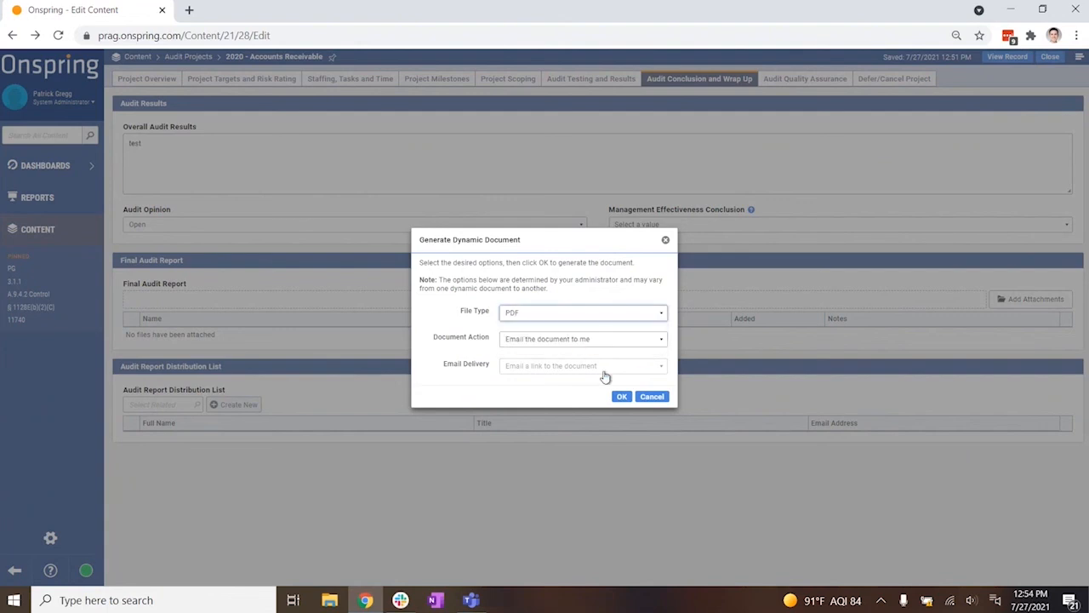
{"action": "left_click", "coordinate": [619, 394]}
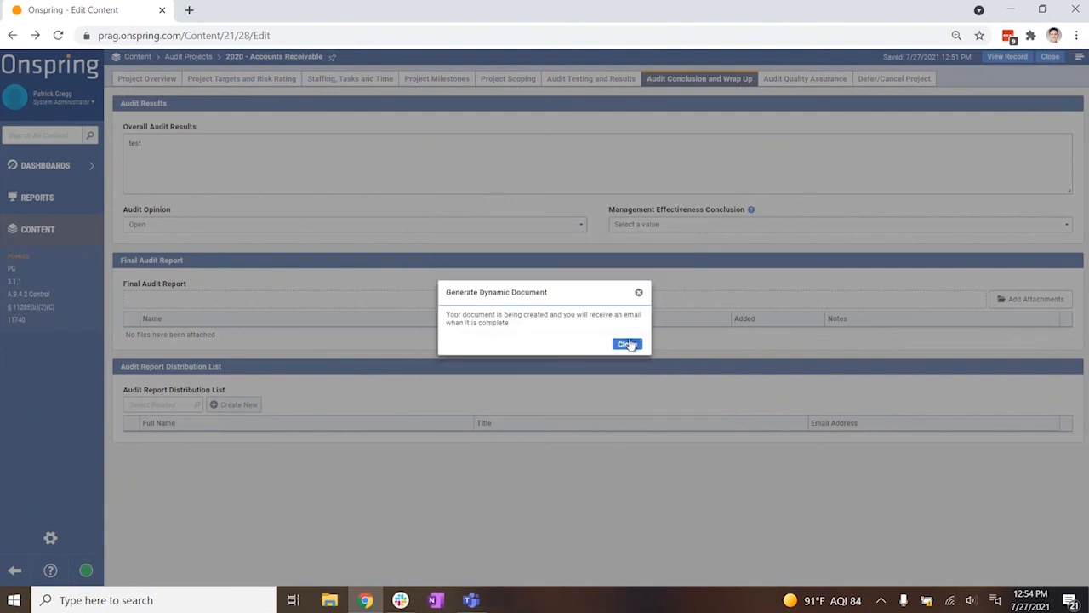
{"action": "left_click", "coordinate": [626, 344]}
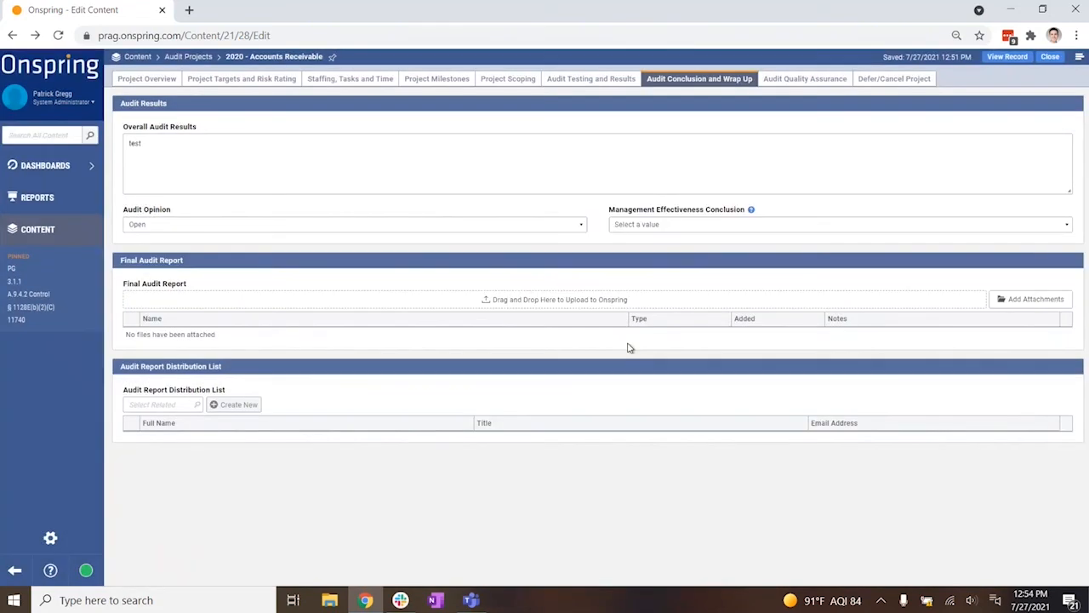